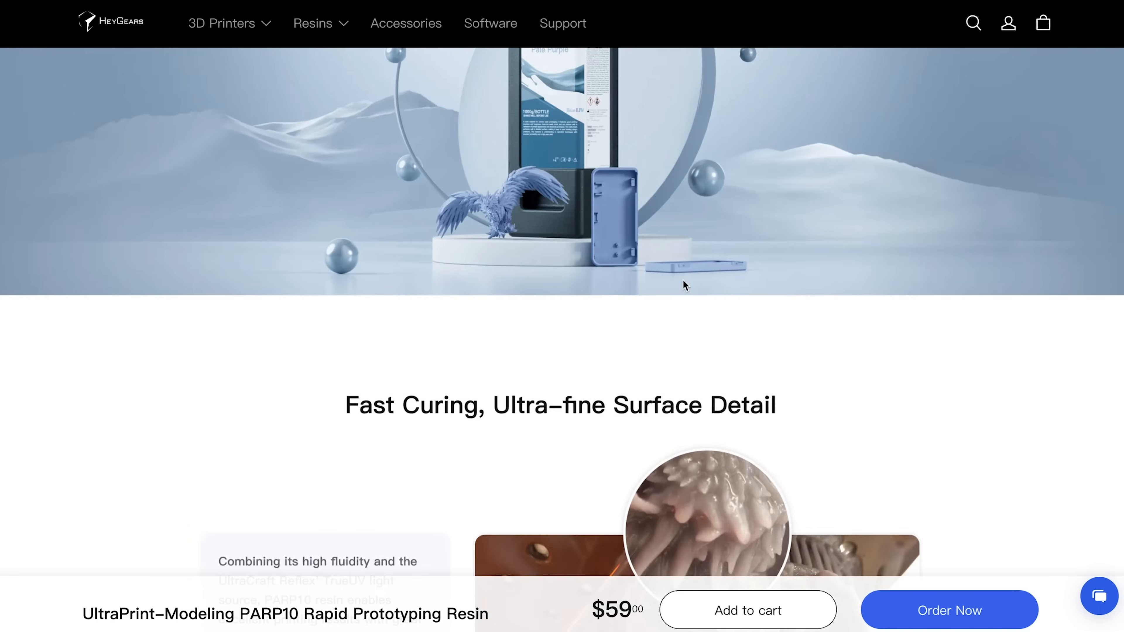
# Scroll the PARP10 resin page down to the Fast Curing, Ultra-fine Surface Detail section.
pyautogui.scroll(-3)
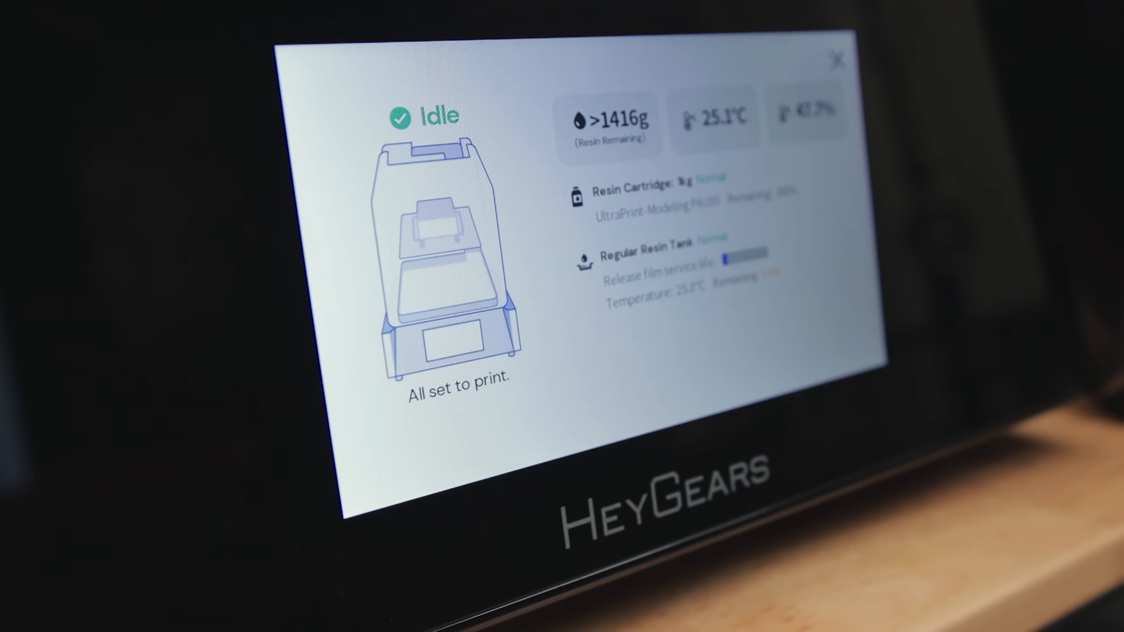
pyautogui.click(978, 447)
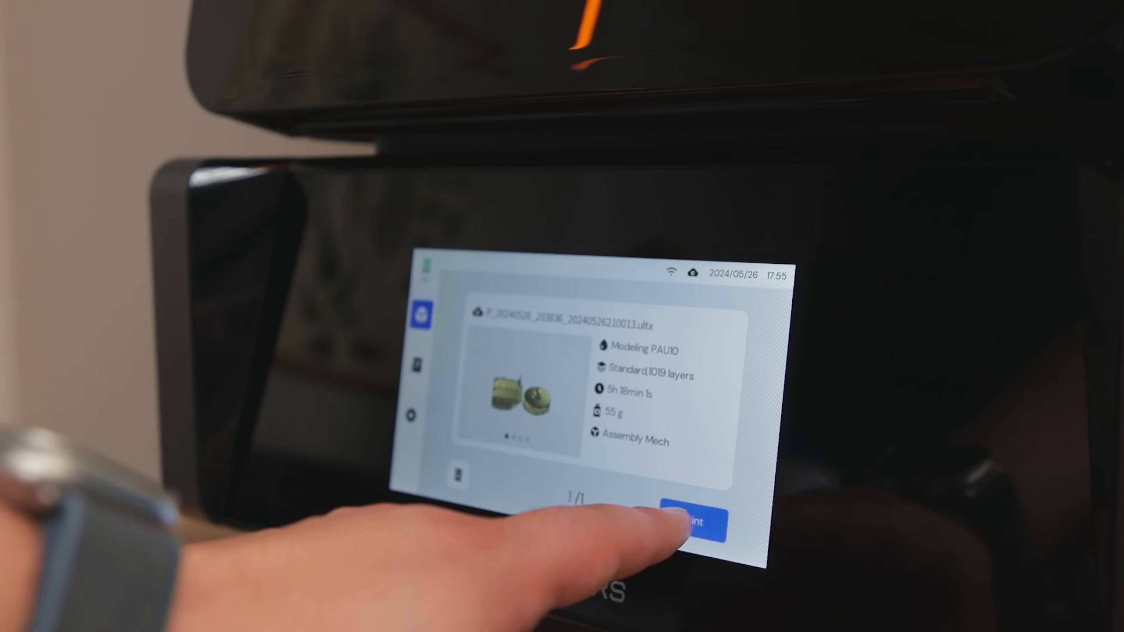
pyautogui.click(694, 522)
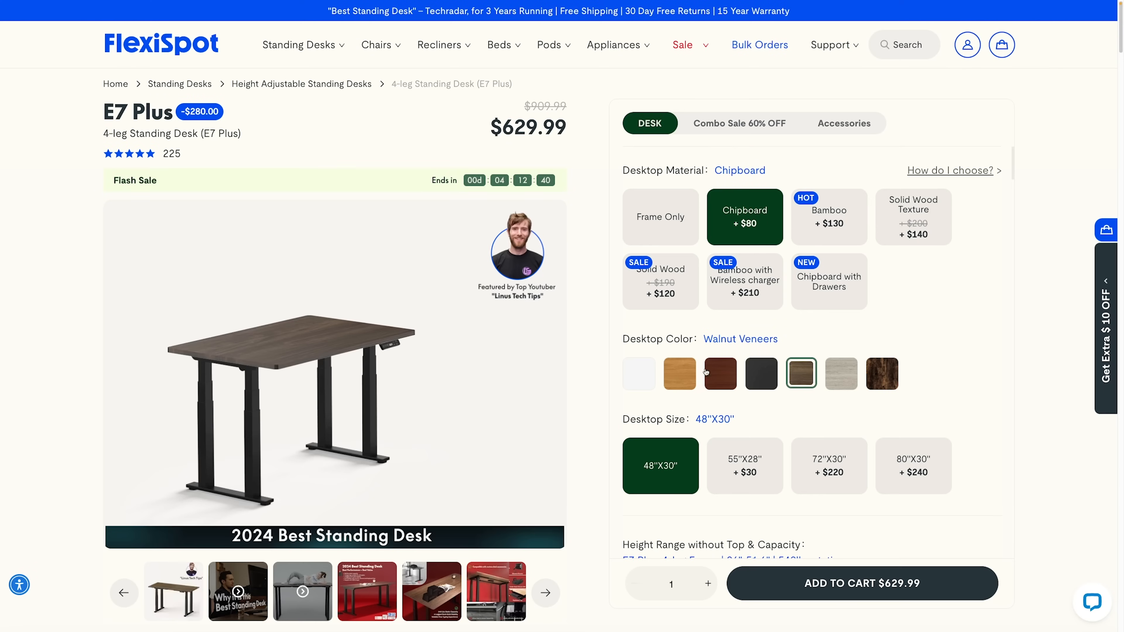
# Choose the black desktop finish for the E7 Plus and show the 60% off combo add-ons at $849.99.
pyautogui.click(678, 374)
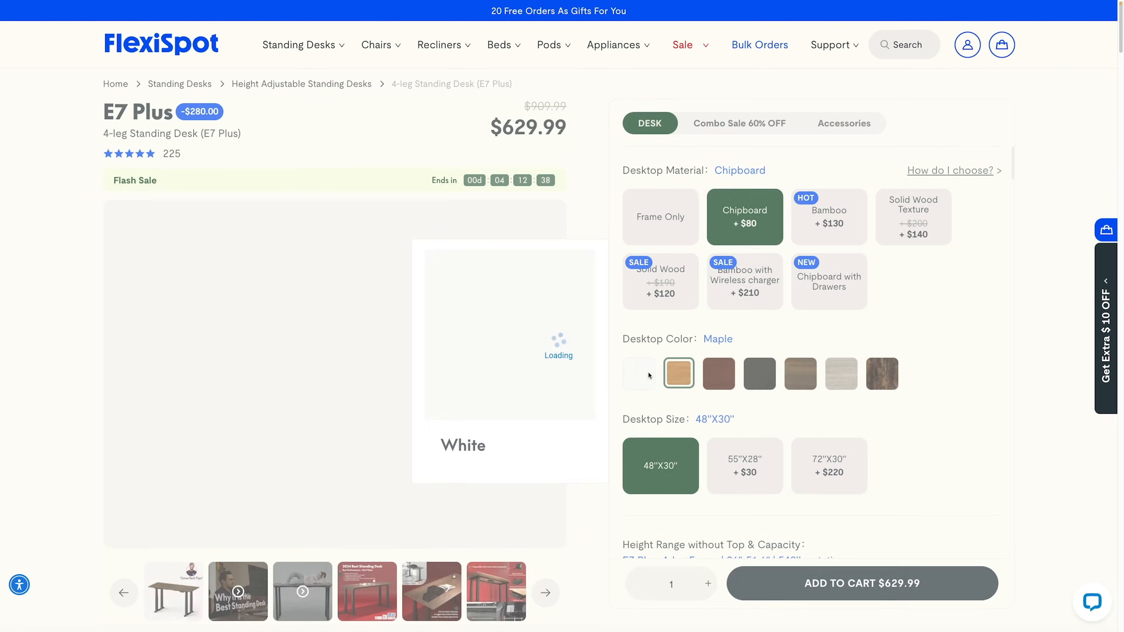
pyautogui.click(760, 374)
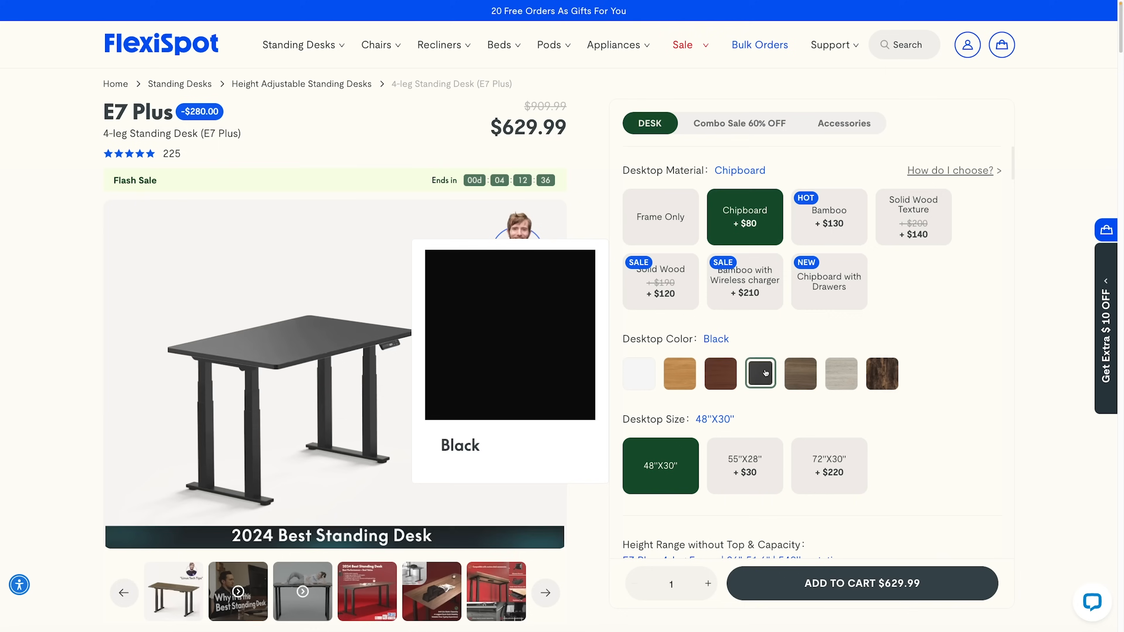
pyautogui.click(739, 123)
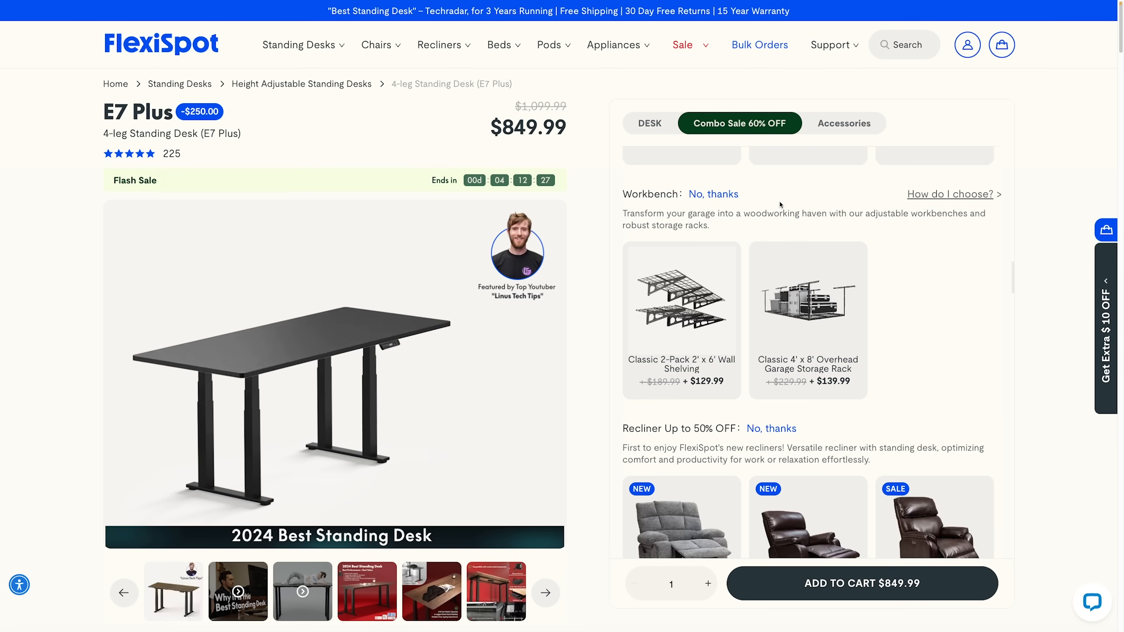